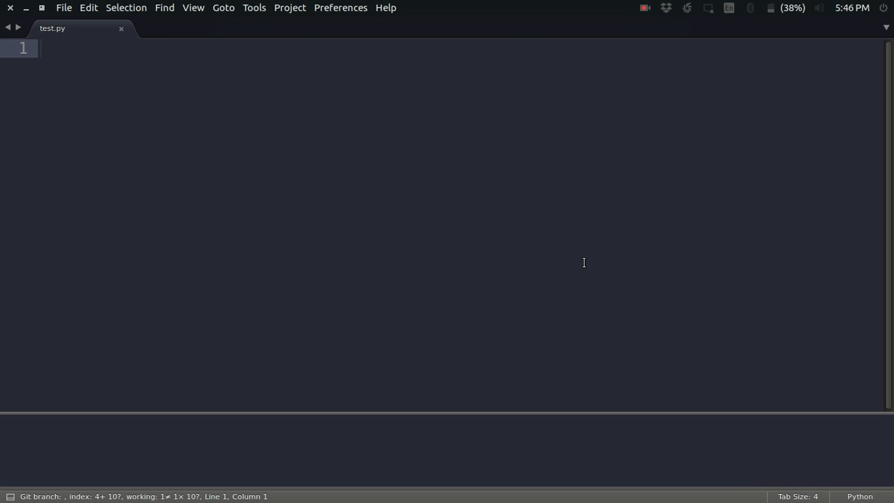
# Write myList = [1,2,3,4,5] on the first line of test.py
pyautogui.write('myList =')
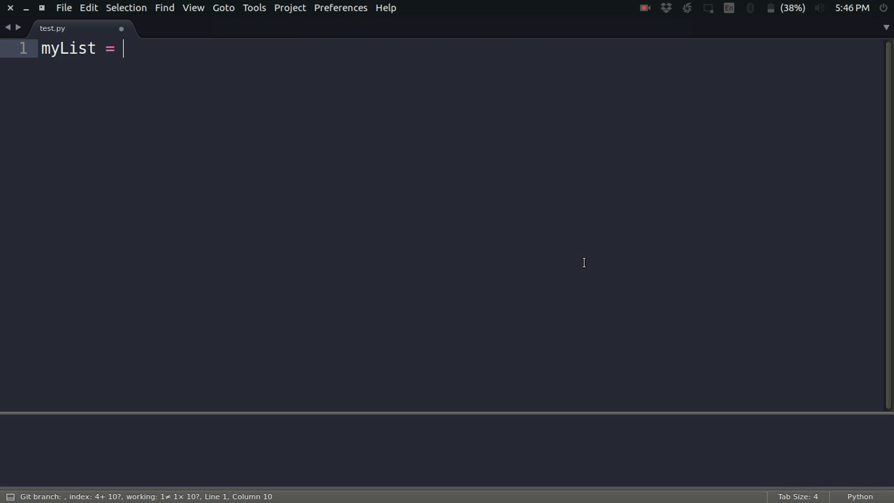
pyautogui.write('[1,2,3,4,')
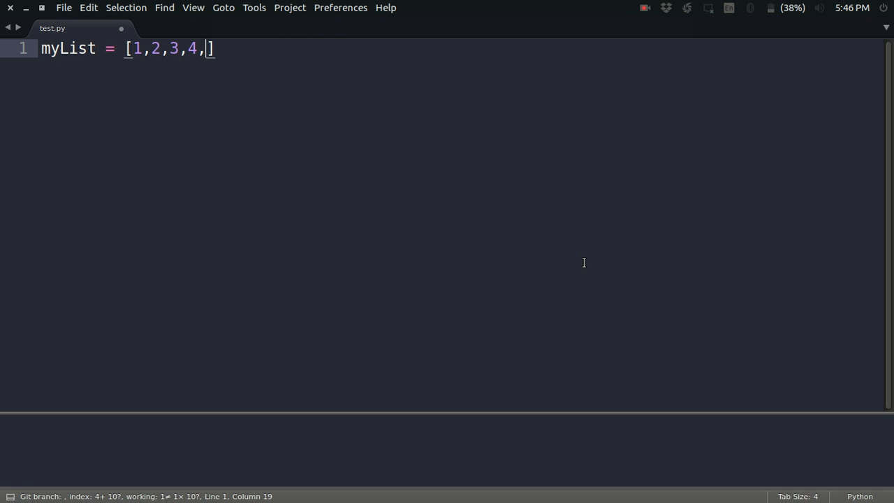
pyautogui.write('5')
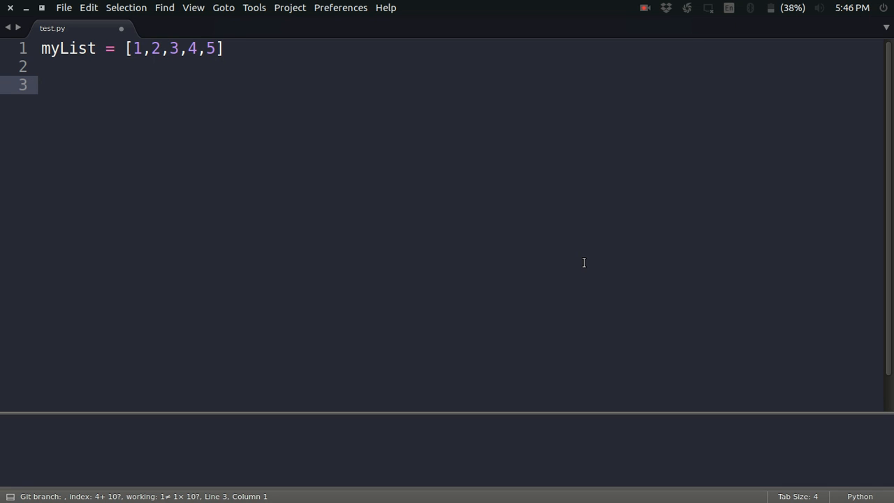
# Write myList = map(float, myList) on line 3, correcting the mistyped myList
pyautogui.click(42, 85)
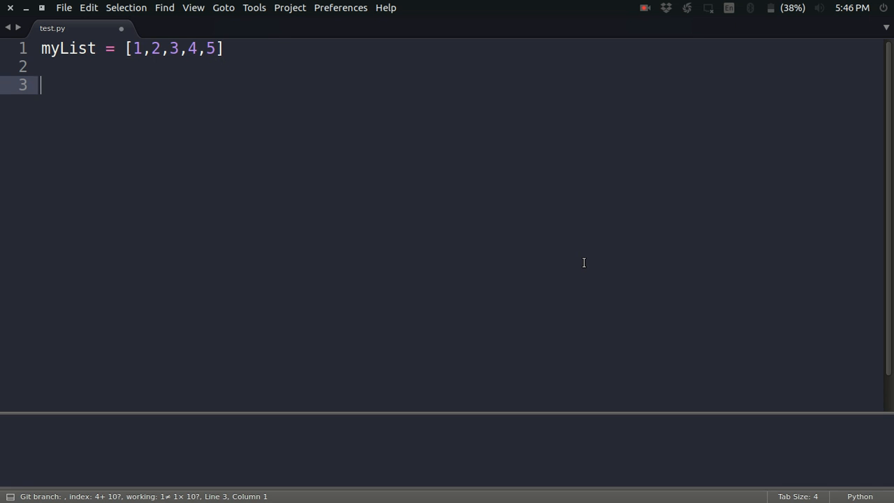
pyautogui.write('myLIs')
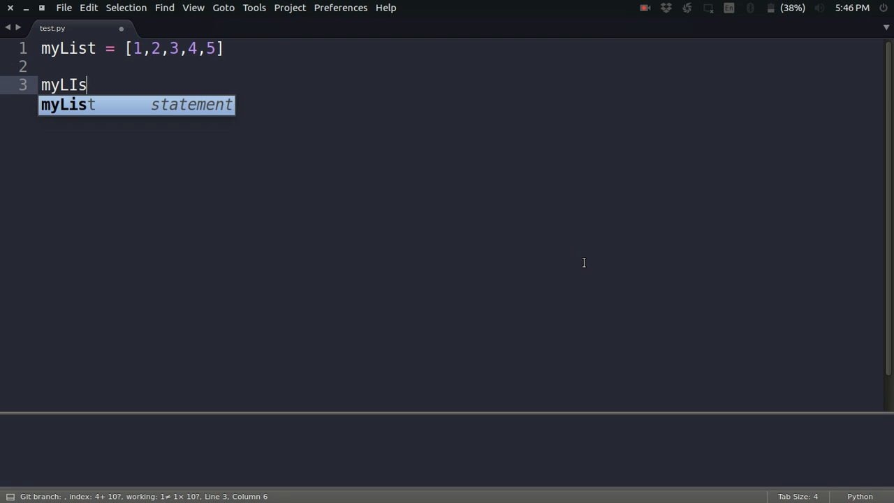
pyautogui.press('BackSpace')
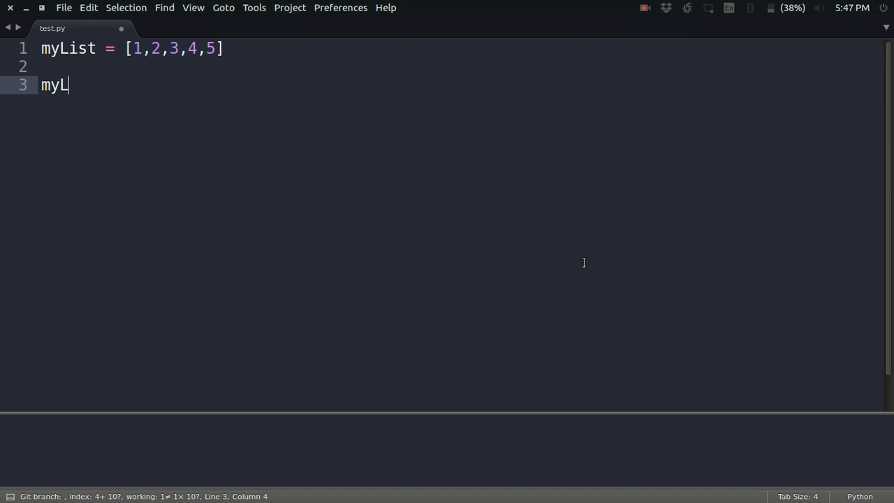
pyautogui.write('ist =')
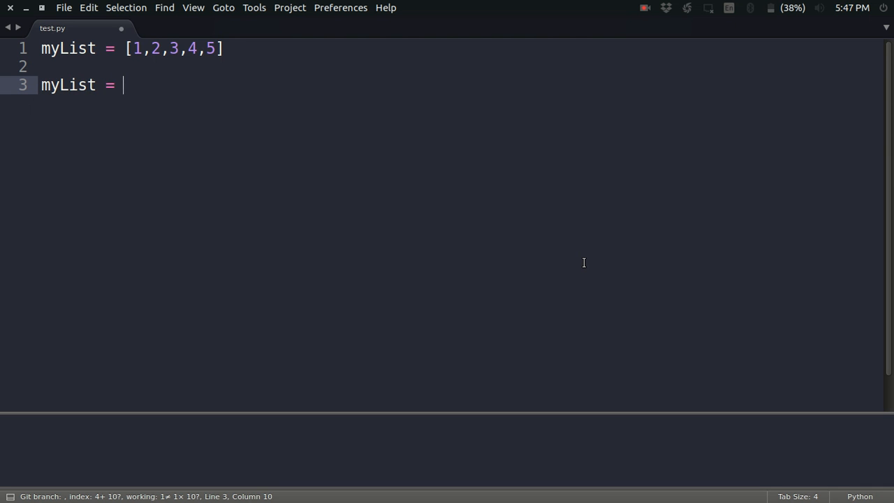
pyautogui.write('map(')
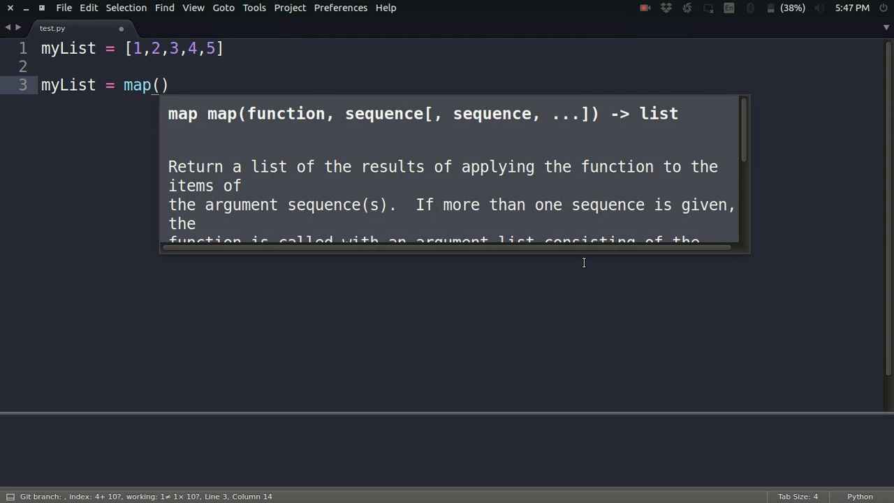
pyautogui.write('float,')
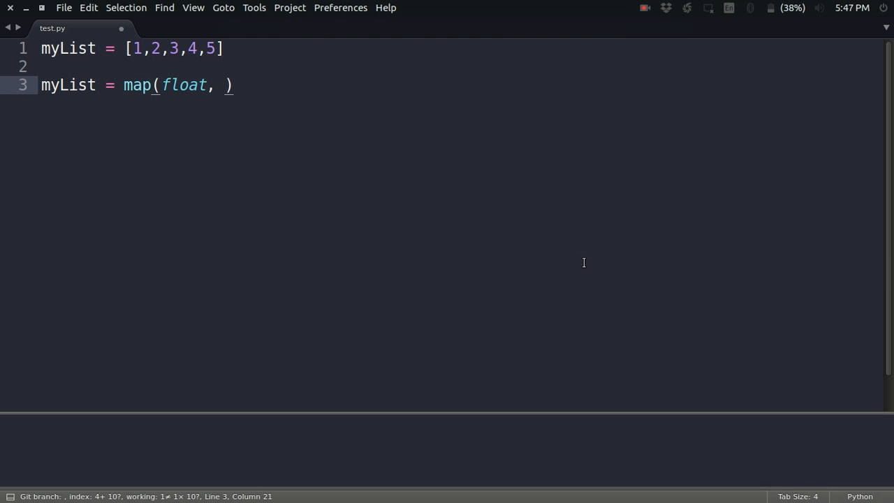
pyautogui.write('myList')
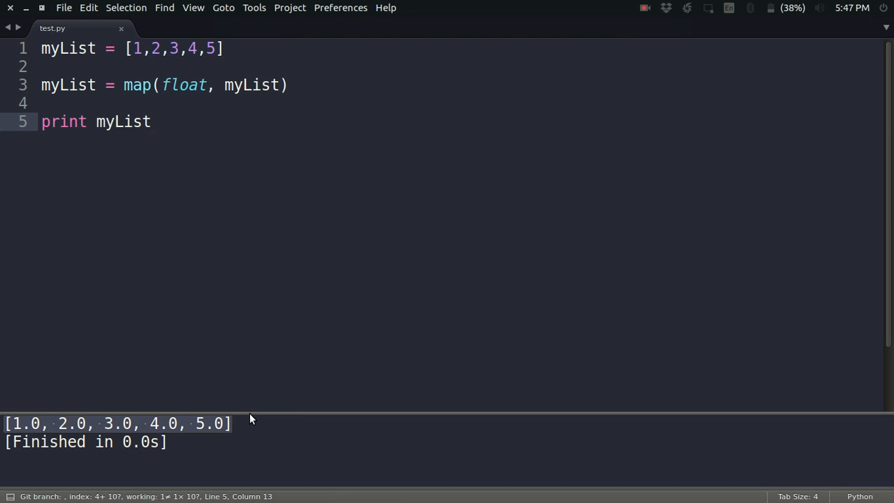
pyautogui.moveTo(134, 226)
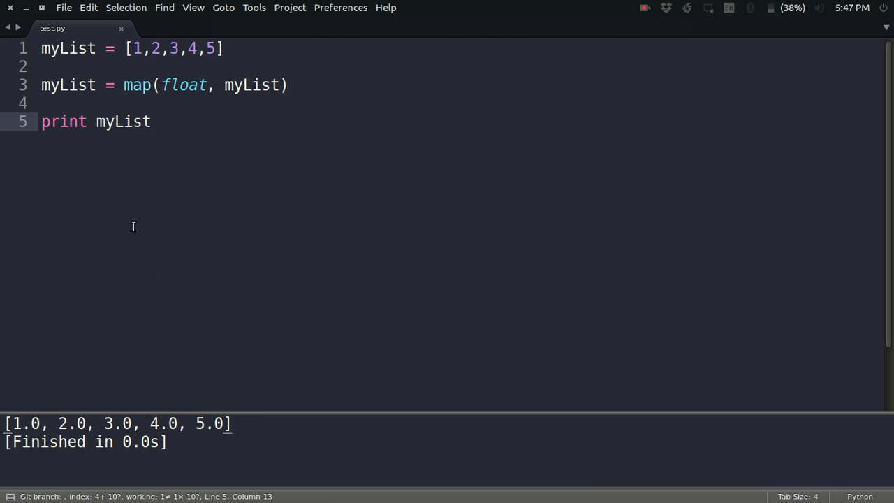
# Add print myList and run the build to show [1.0, 2.0, 3.0, 4.0, 5.0]
pyautogui.click(156, 121)
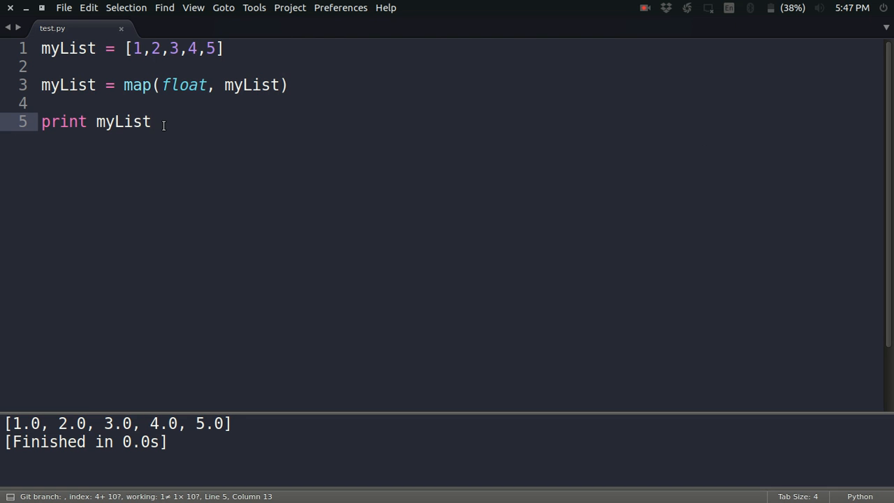
# Delete the print myList line and the leftover blank line
pyautogui.press('ctrl+shift+k')
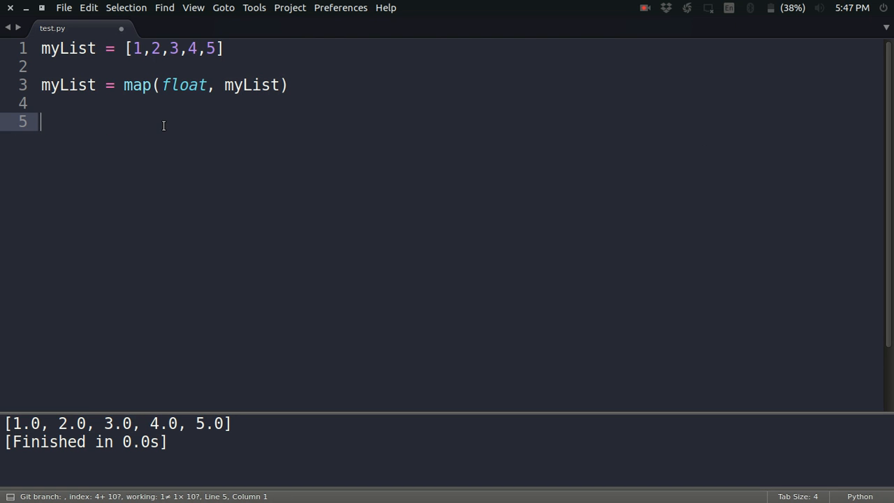
pyautogui.press('backspace')
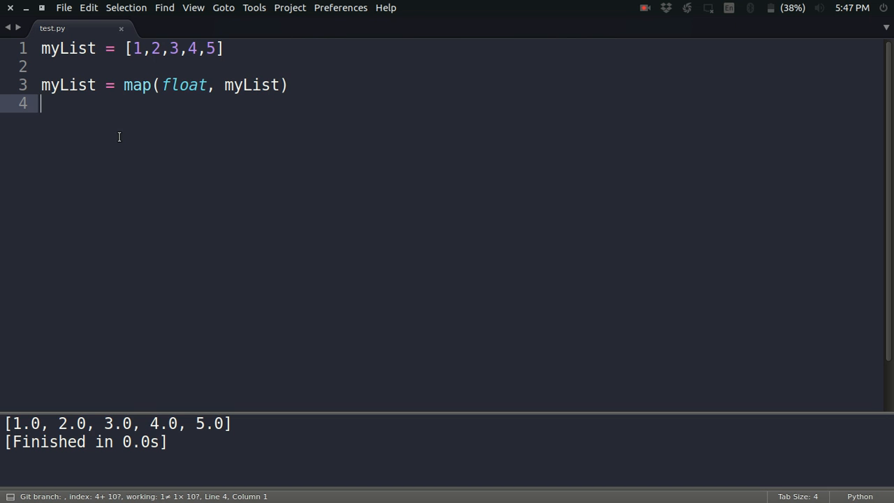
pyautogui.moveTo(126, 118)
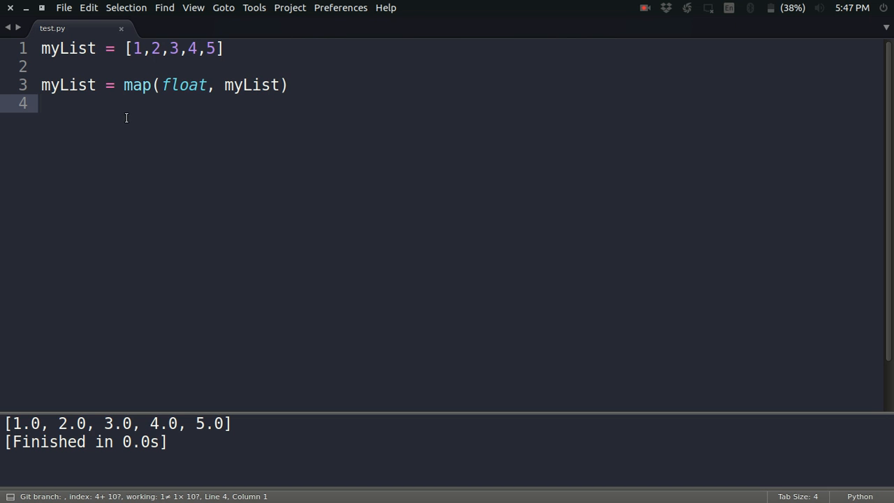
# Replace float with lambda x: x**2 in the map call and highlight the lambda
pyautogui.click(207, 85)
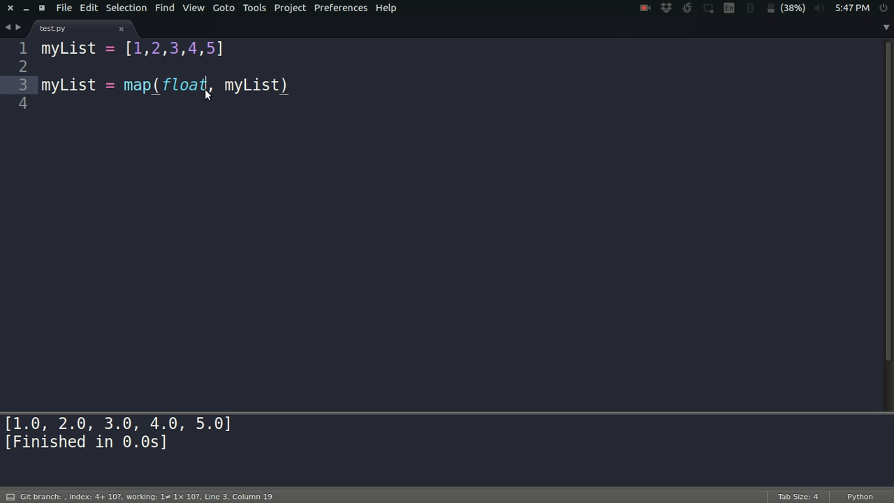
pyautogui.press('BackSpace')
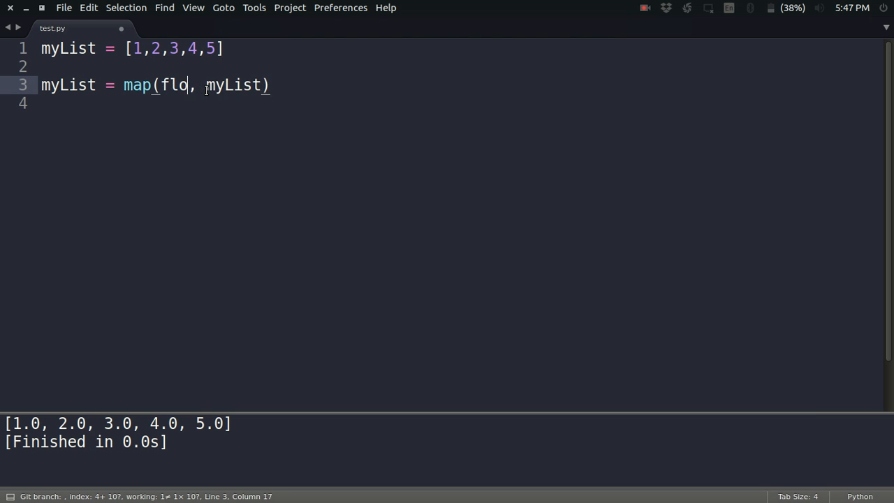
pyautogui.press('BackSpace')
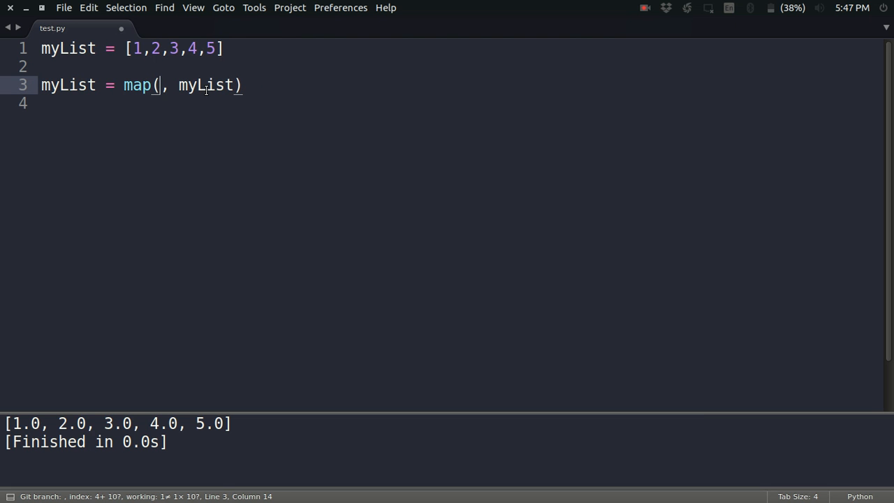
pyautogui.write('lambda')
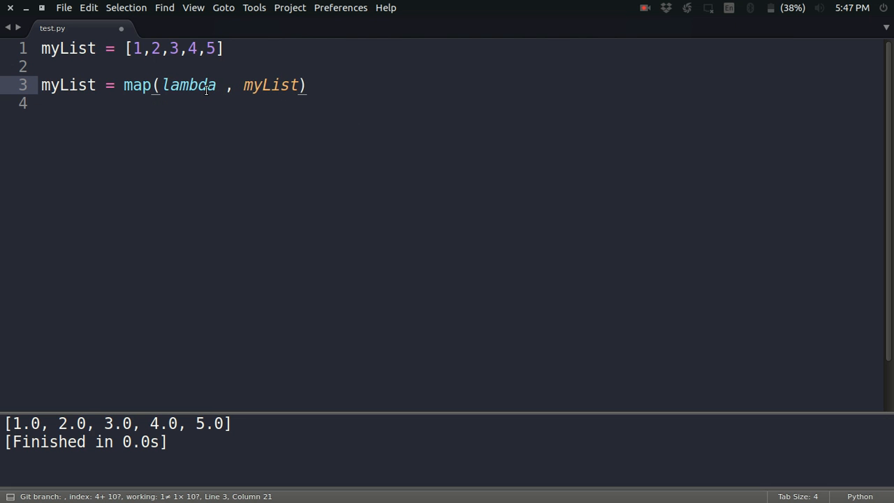
pyautogui.write('x:')
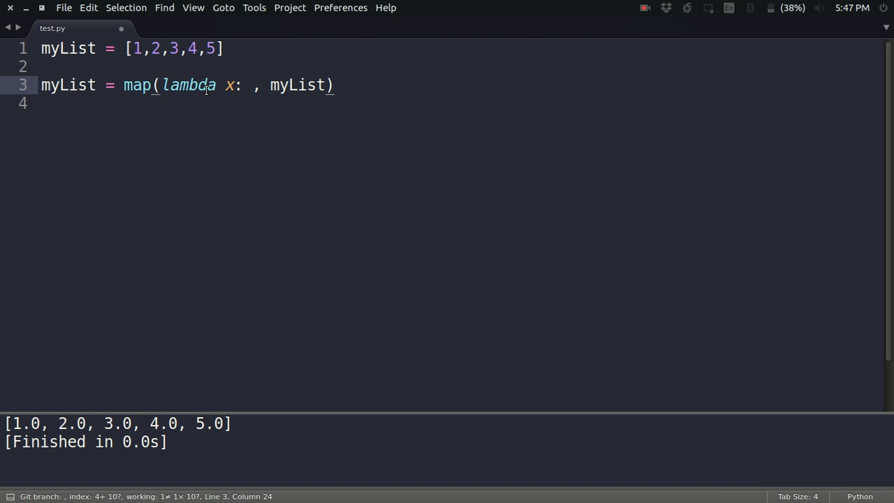
pyautogui.write('x')
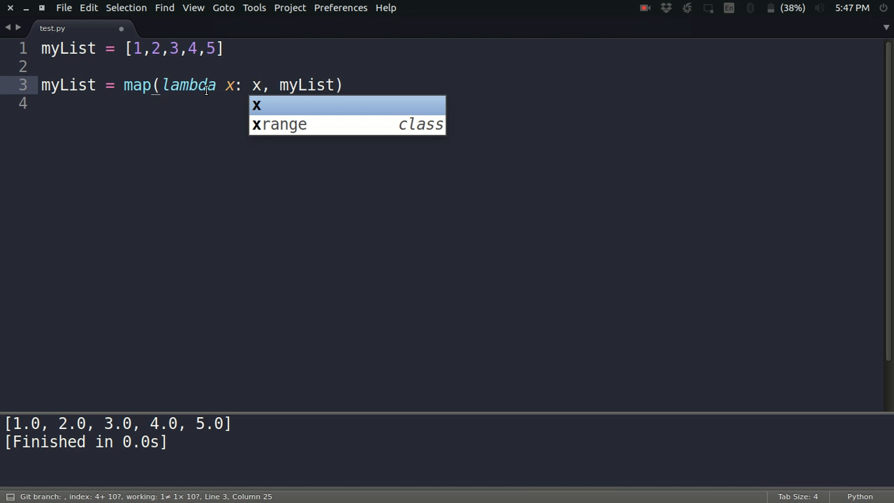
pyautogui.write('**2')
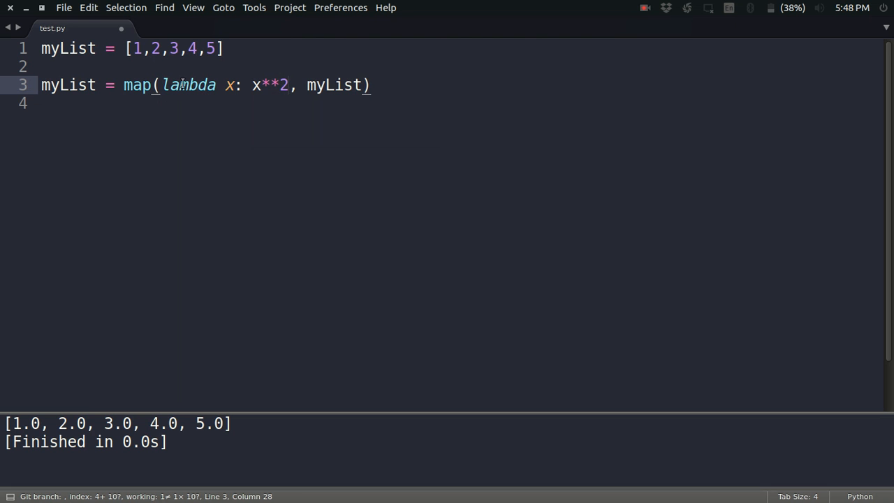
pyautogui.moveTo(162, 85); pyautogui.dragTo(287, 85)
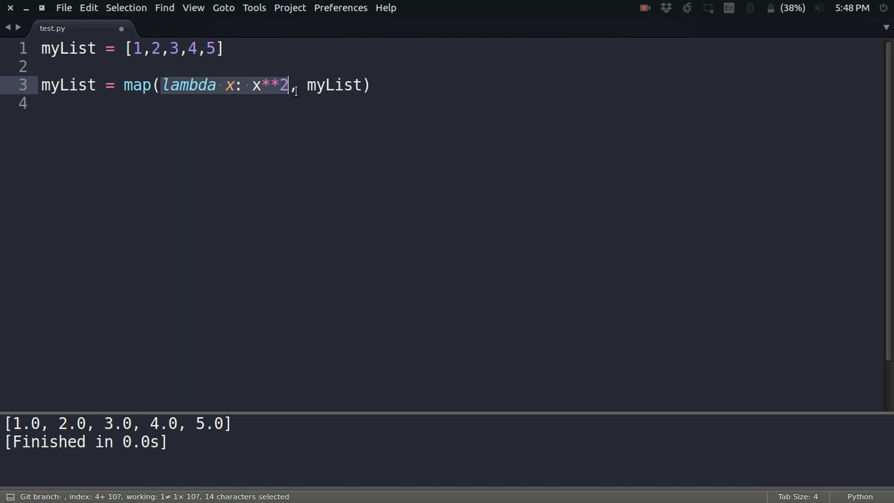
pyautogui.moveTo(416, 95)
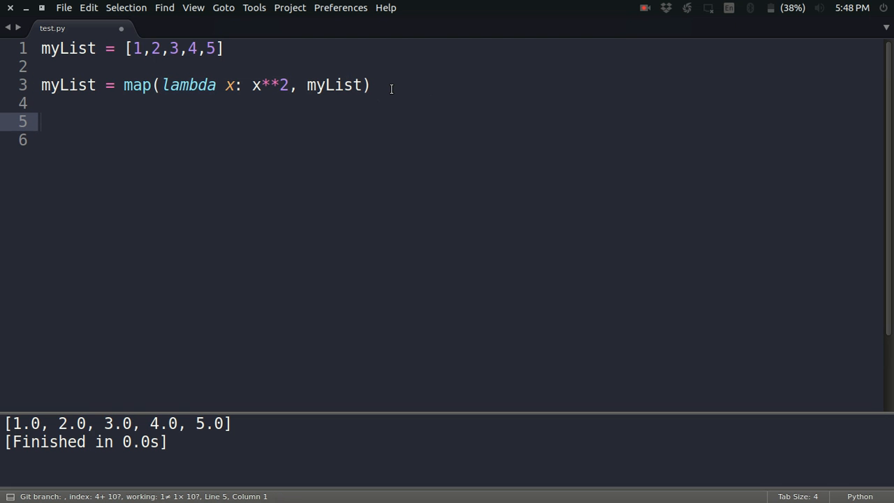
# Re-add print myList and run the build to show [1, 4, 9, 16, 25]
pyautogui.write('pri')
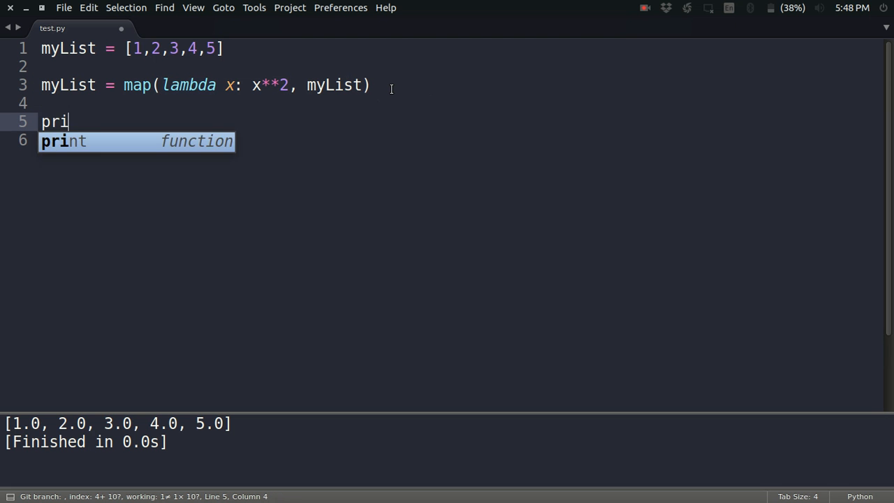
pyautogui.write('nt ml')
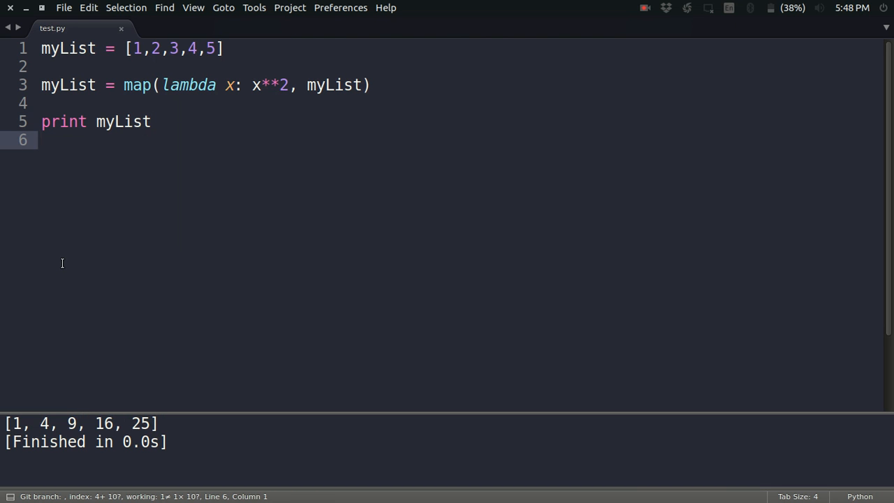
pyautogui.click(42, 140)
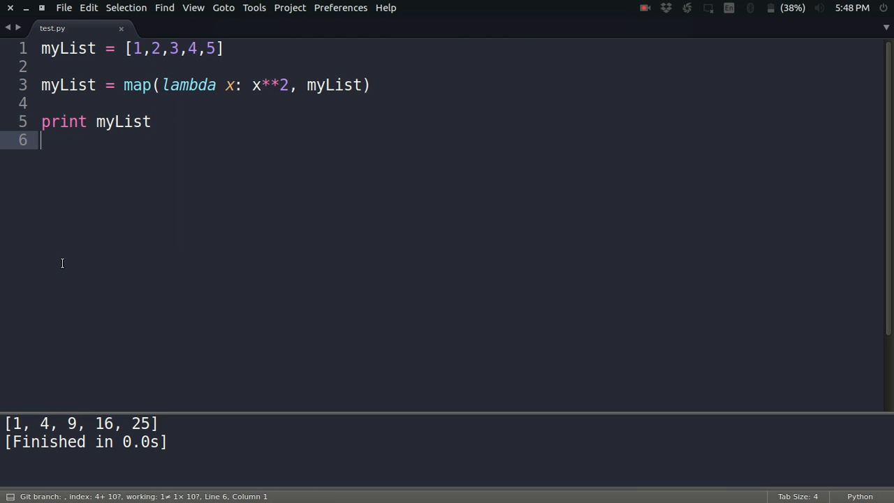